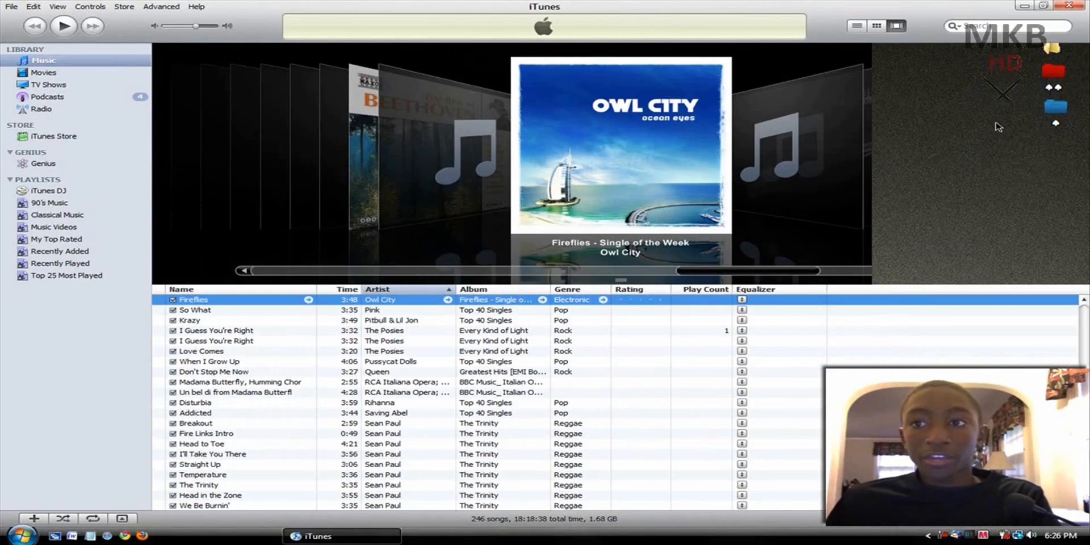
mouse_move(899, 12)
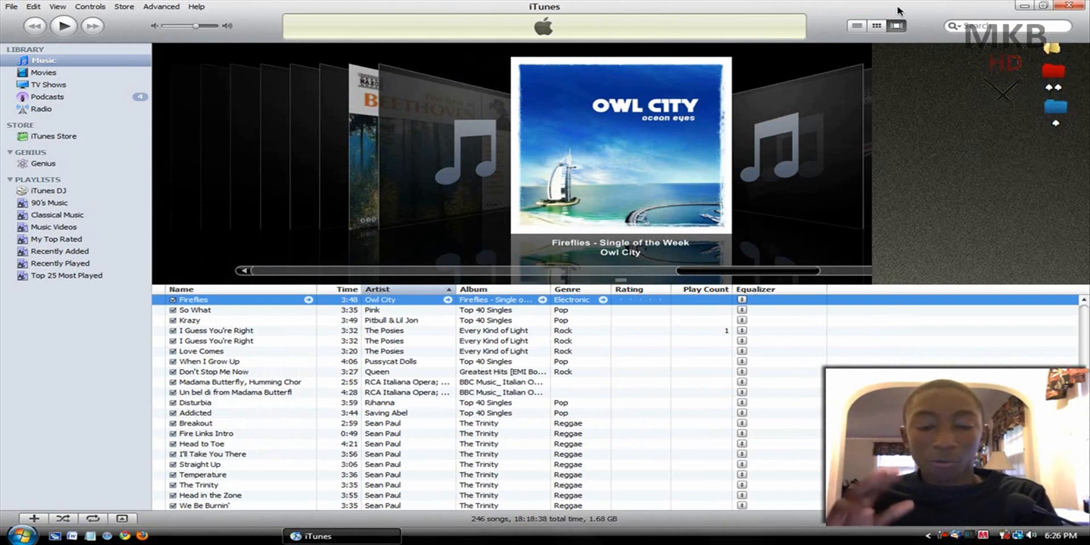
Go to the iTunes Store home page from the STORE sidebar entry.
click(1004, 26)
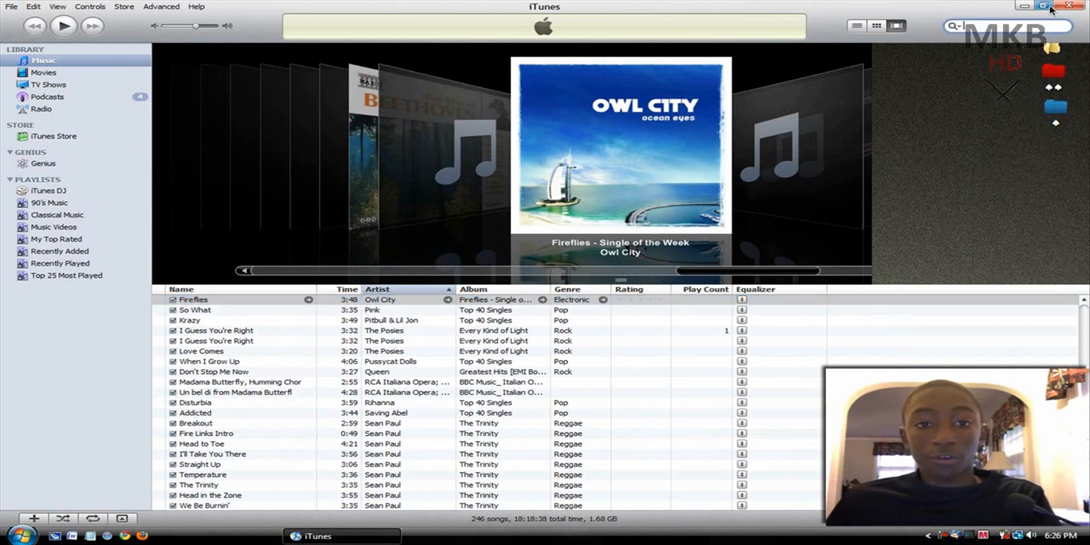
mouse_move(954, 46)
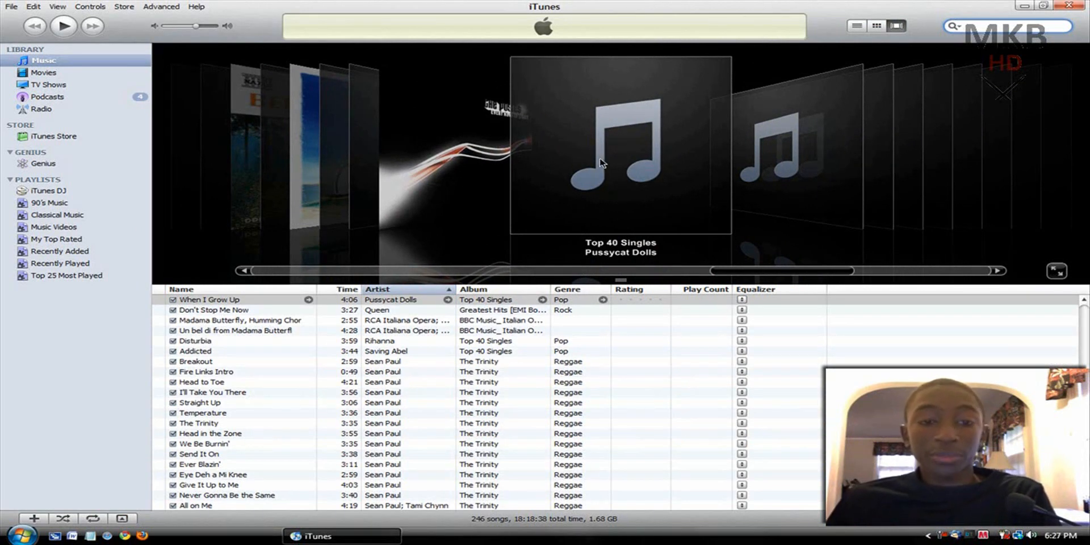
mouse_move(597, 179)
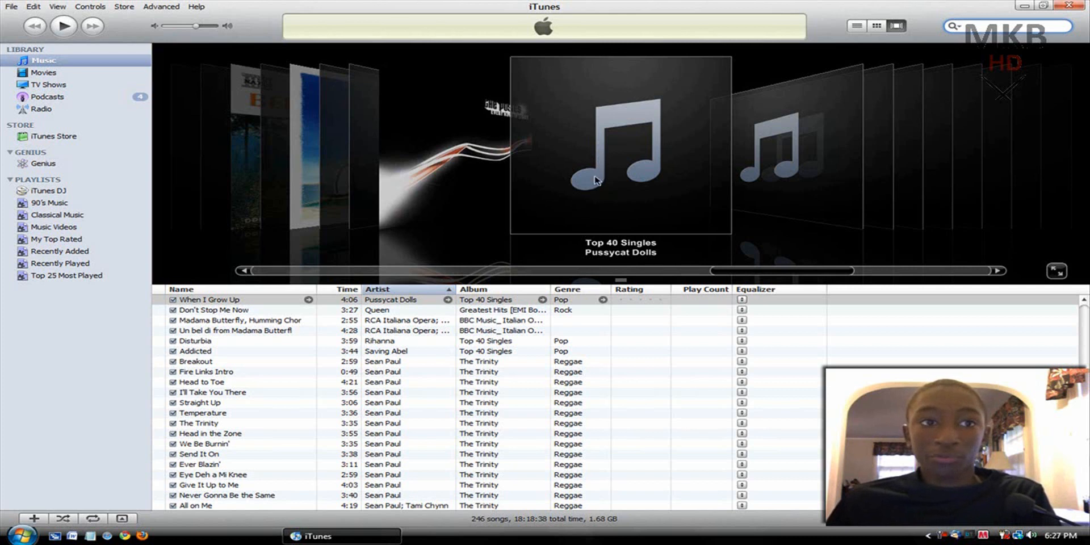
mouse_move(647, 171)
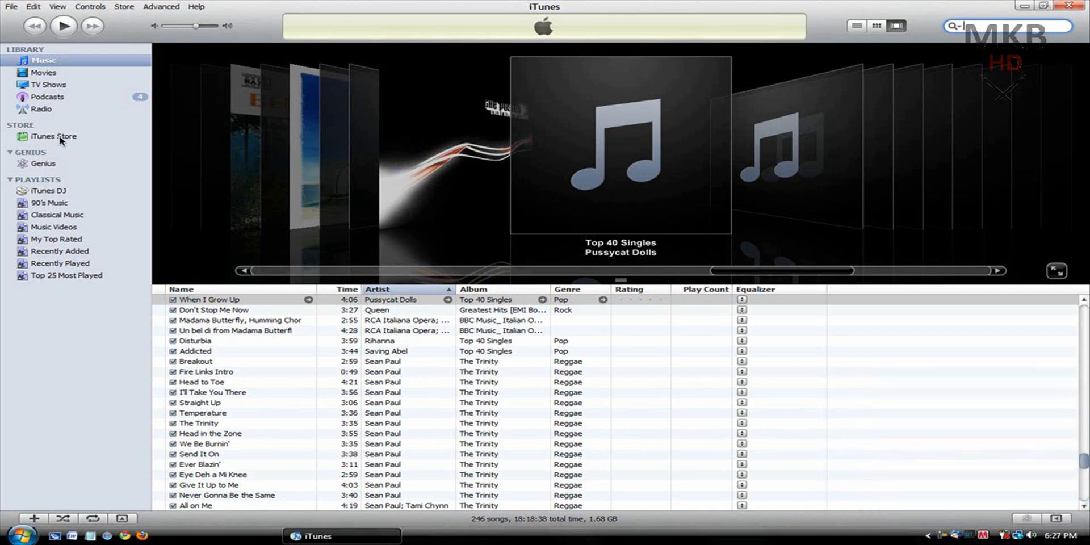
click(53, 136)
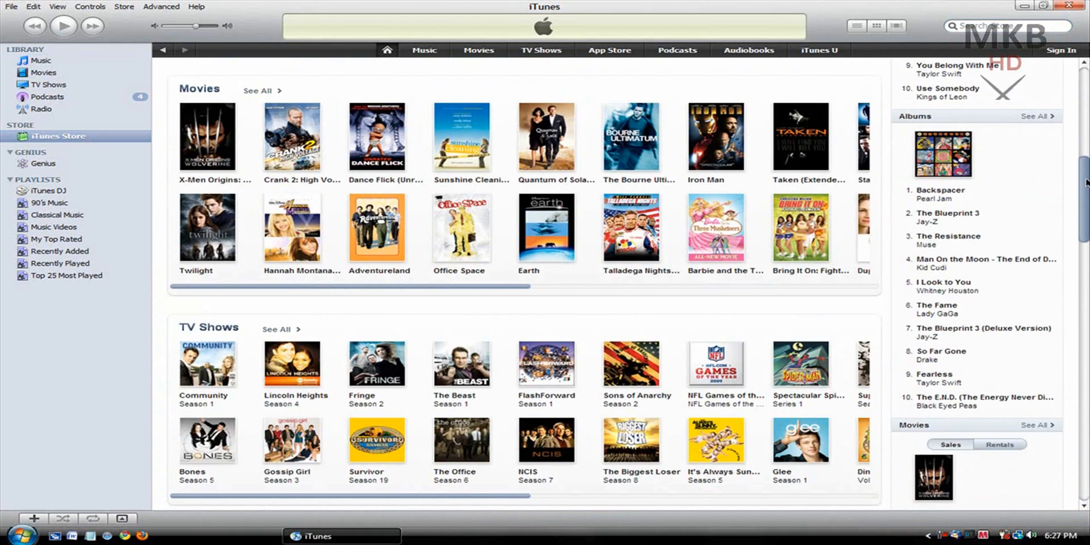
scroll(up, 3)
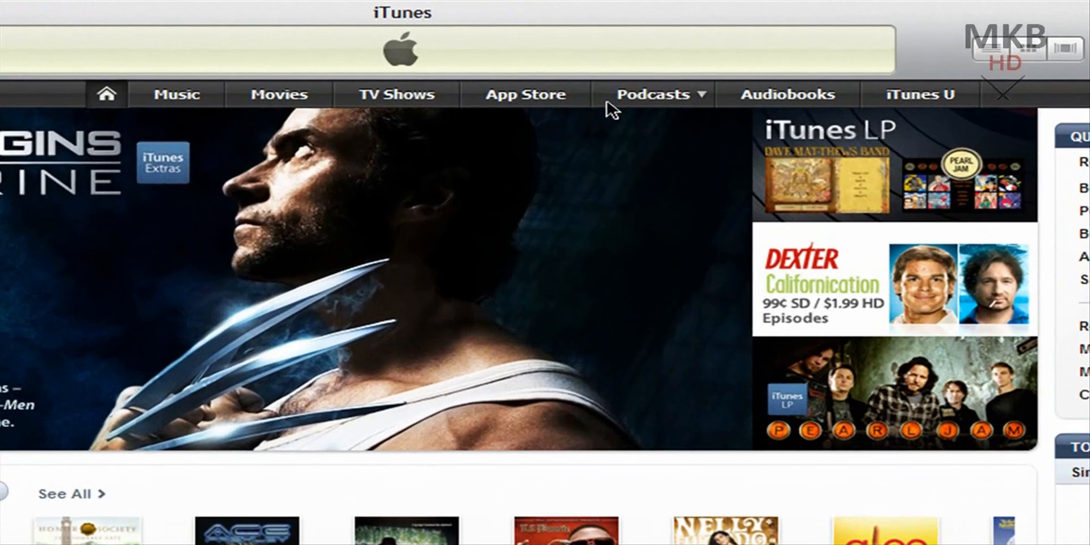
Switch to the App Store and scroll to the Free Apps top chart.
click(526, 94)
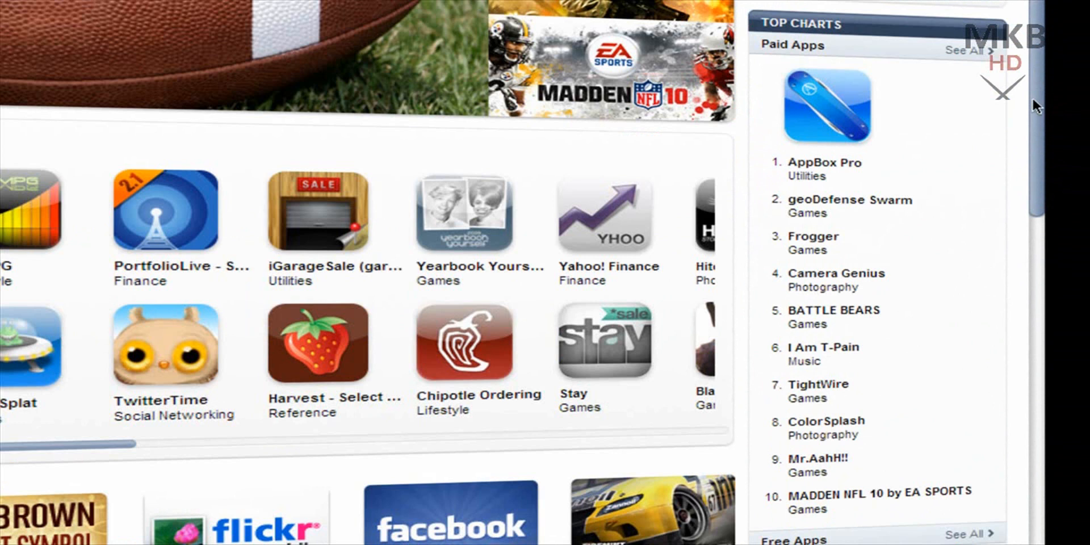
scroll(down, 3)
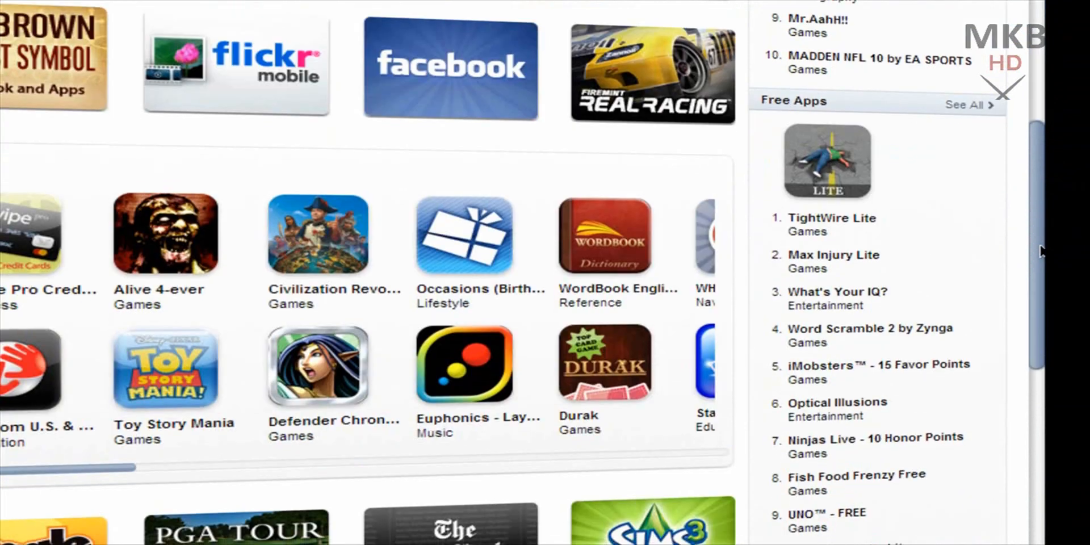
mouse_move(1043, 259)
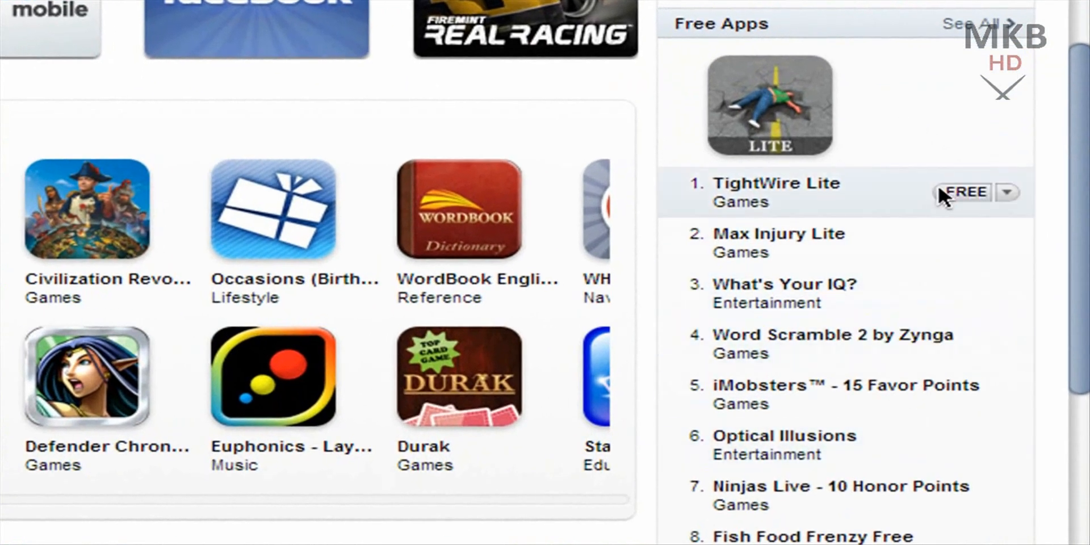
Get the free TightWire Lite app and choose Create New Account at sign-in.
click(963, 193)
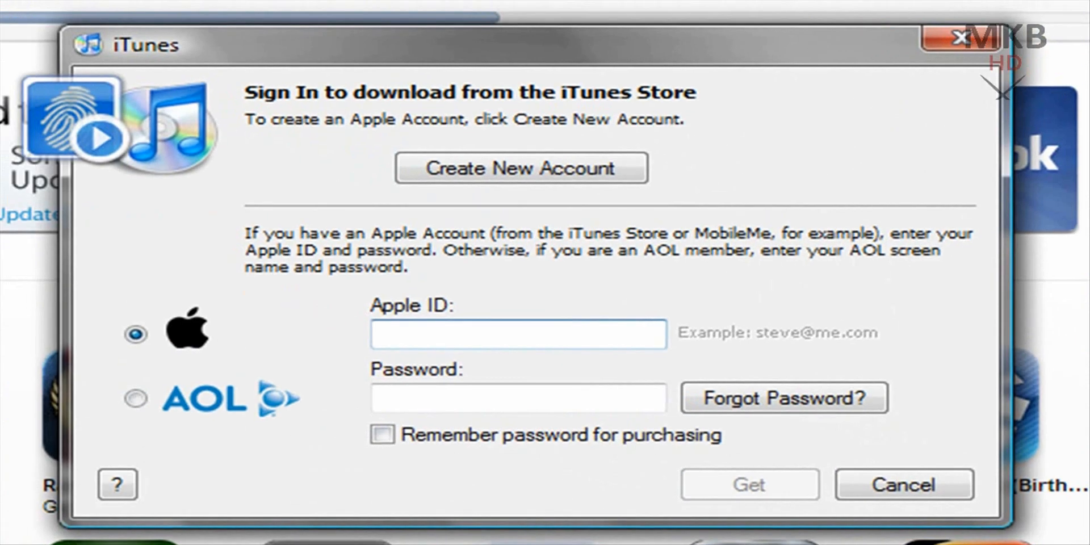
click(517, 334)
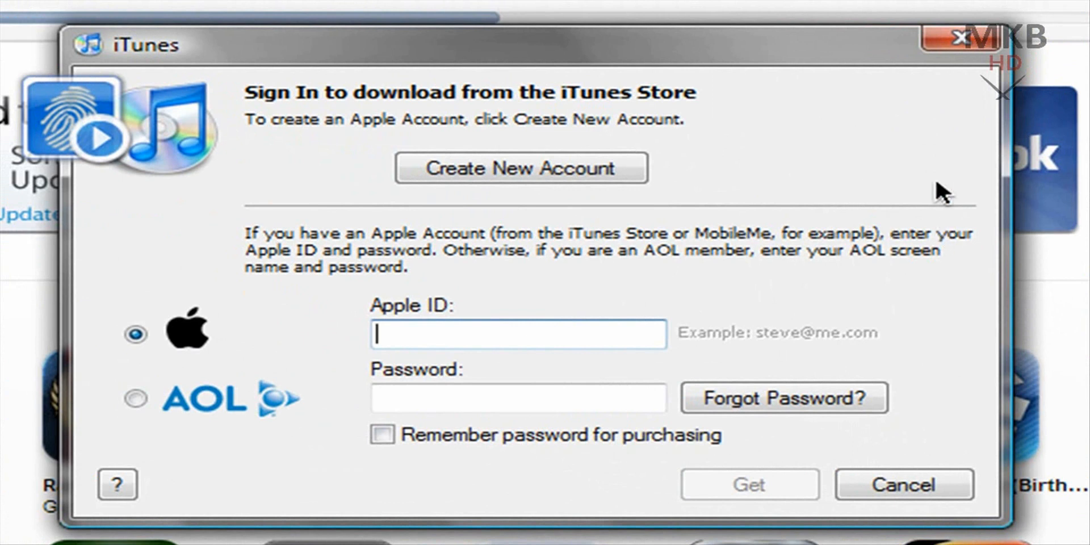
click(903, 484)
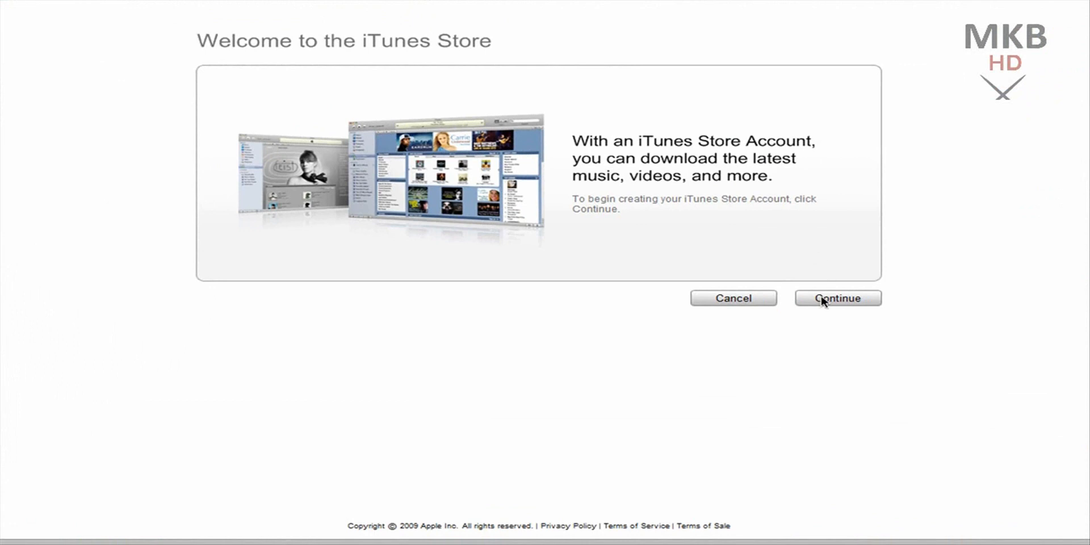
mouse_move(924, 220)
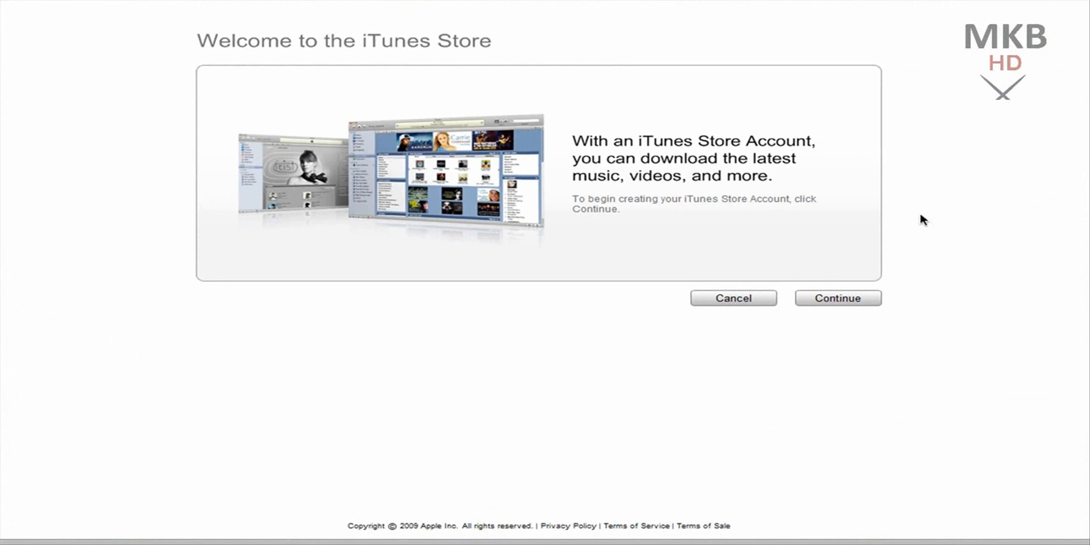
mouse_move(843, 212)
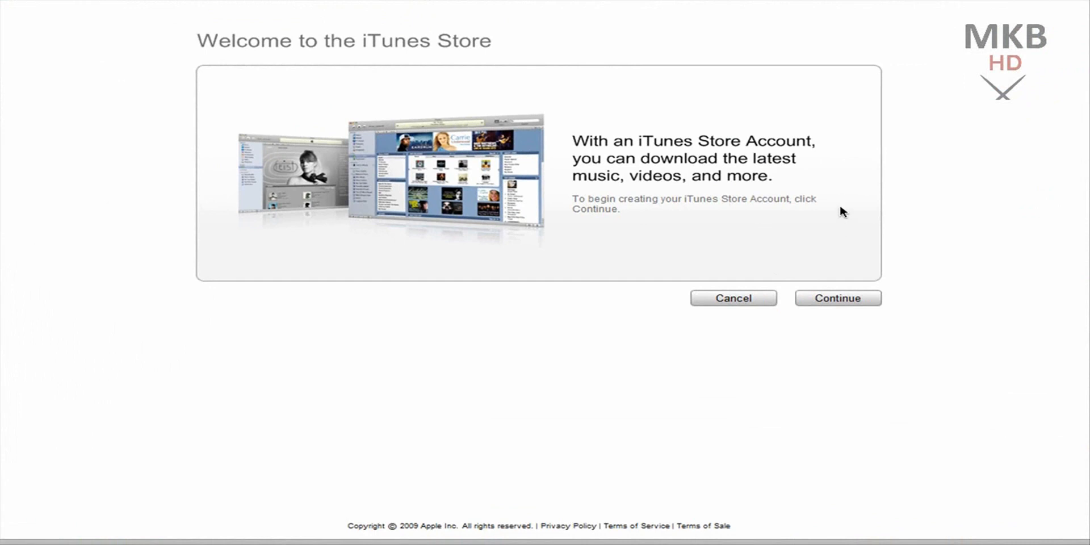
Agree to the iTunes Store Terms & Conditions and continue to account details.
click(837, 298)
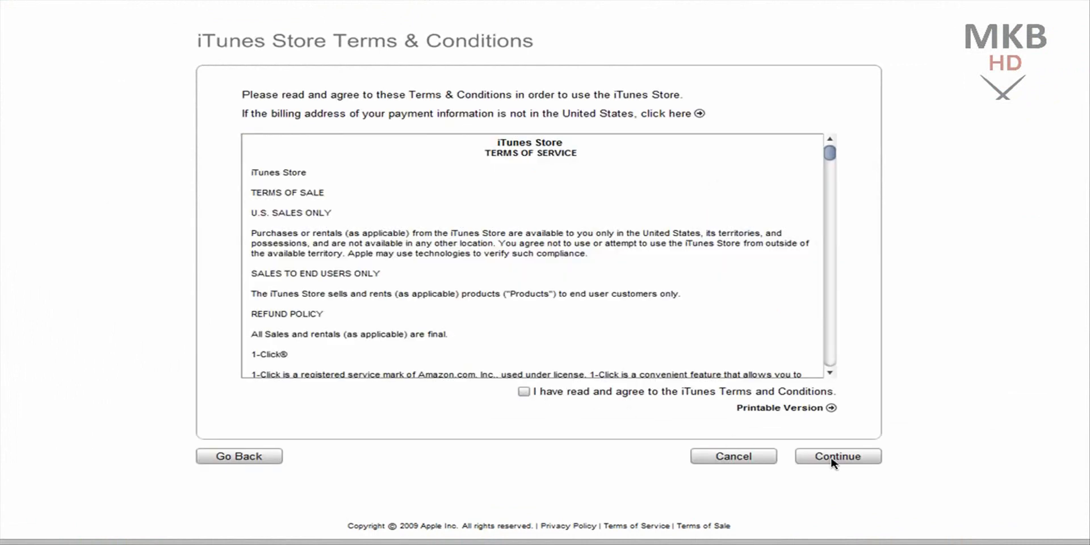
click(524, 391)
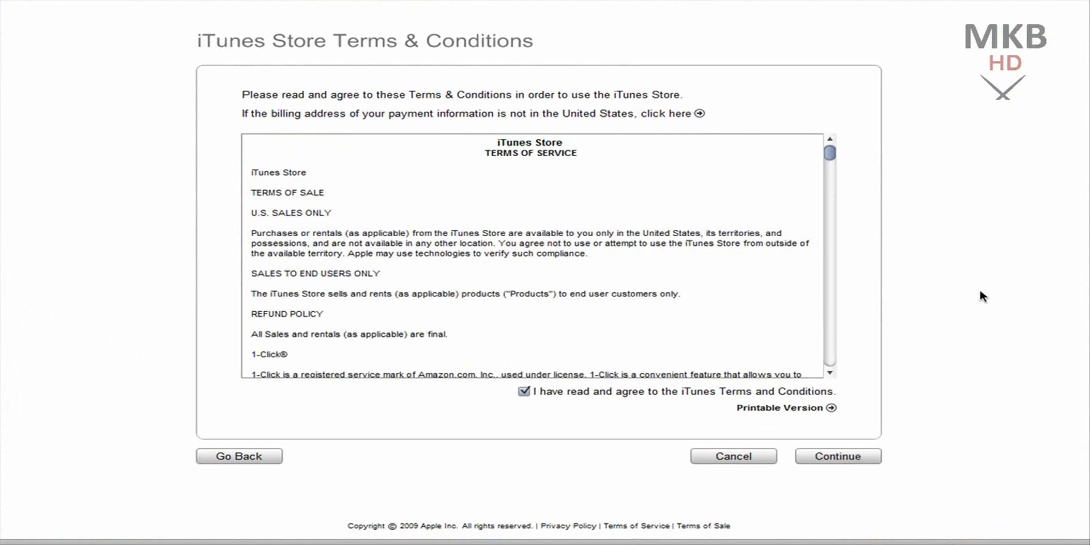
click(837, 456)
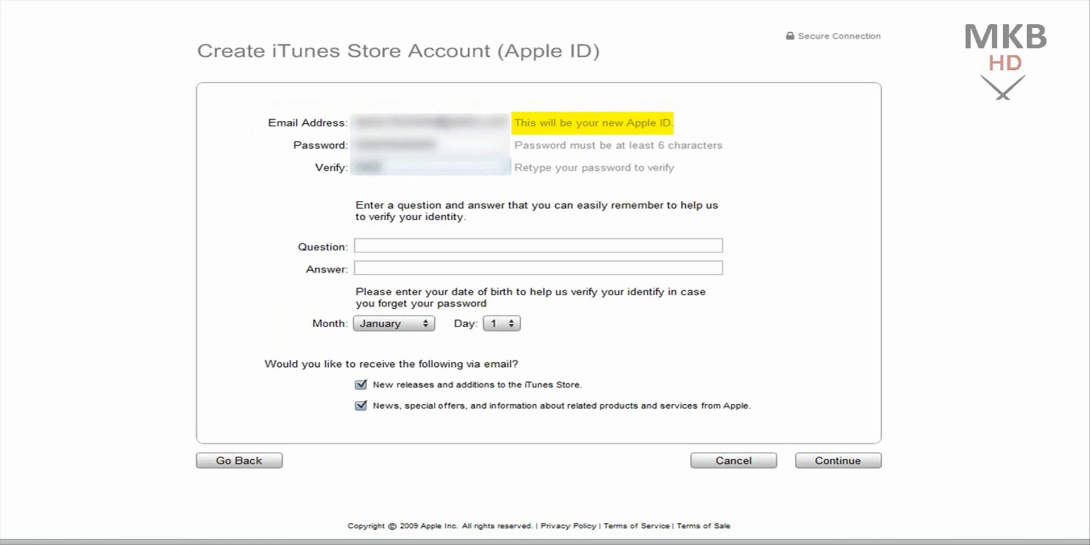
Enter a security question and answer, birth date December 3, and decline new-release emails.
click(538, 245)
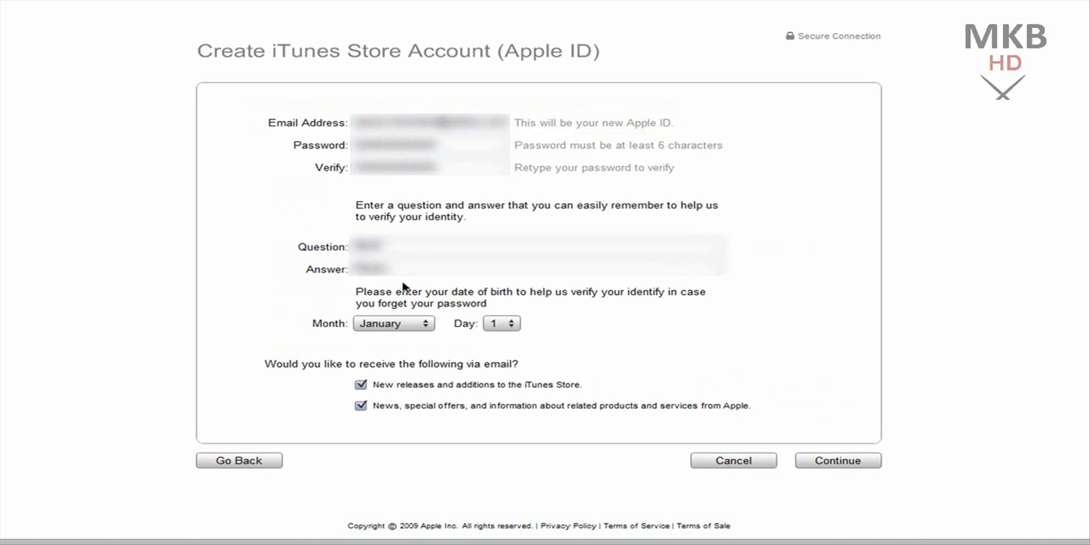
click(393, 323)
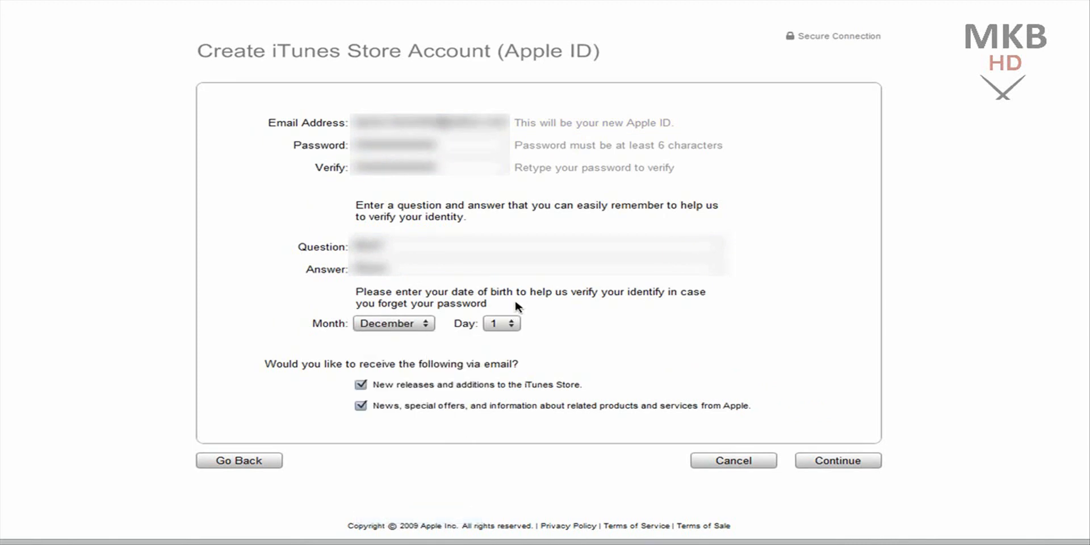
click(501, 322)
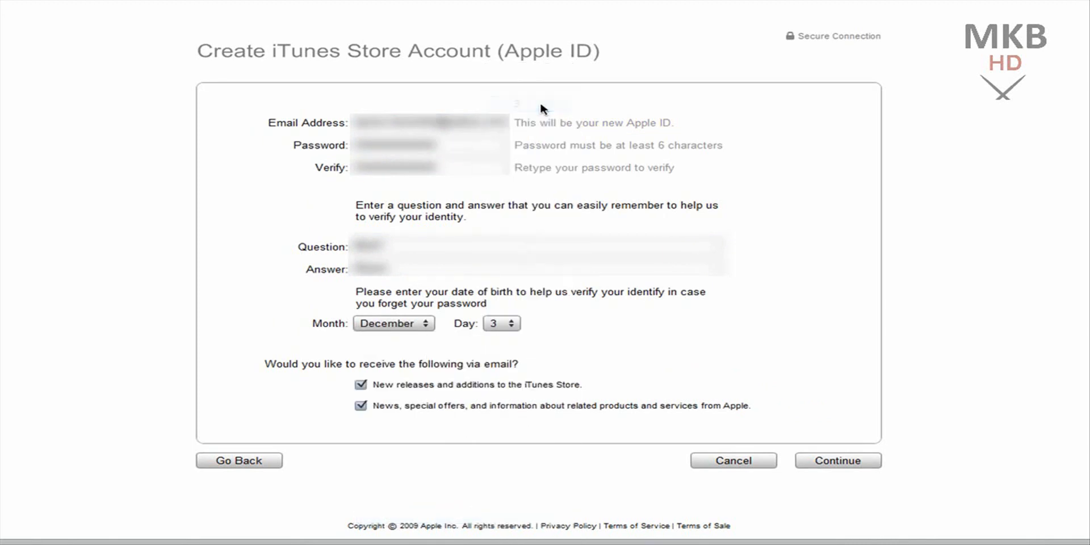
mouse_move(372, 390)
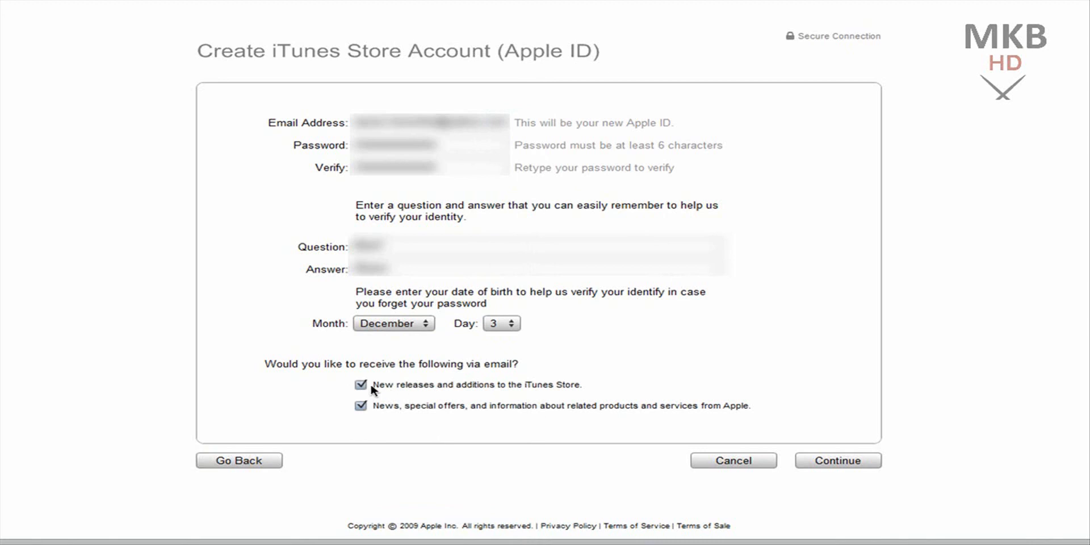
click(360, 384)
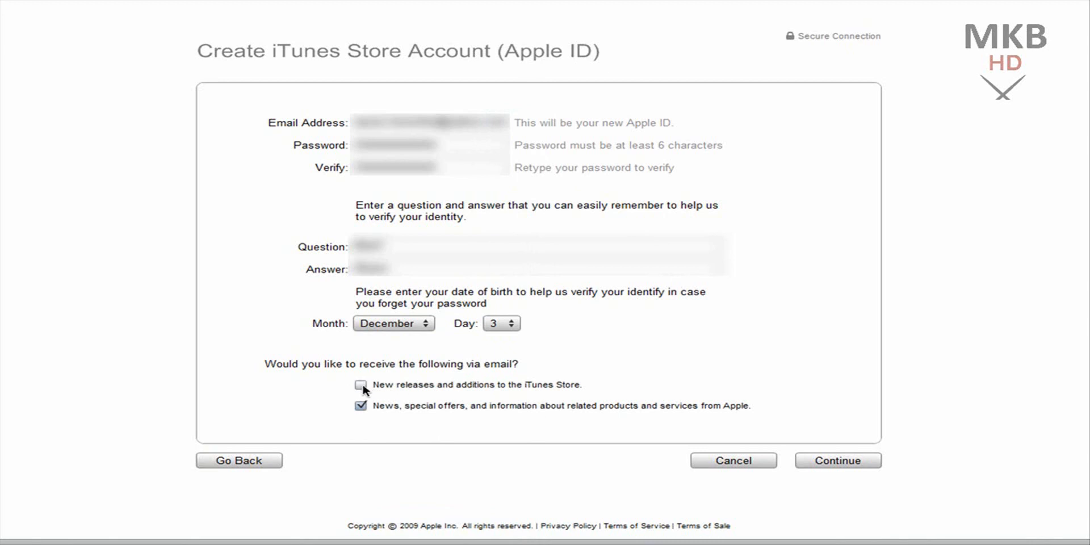
mouse_move(437, 383)
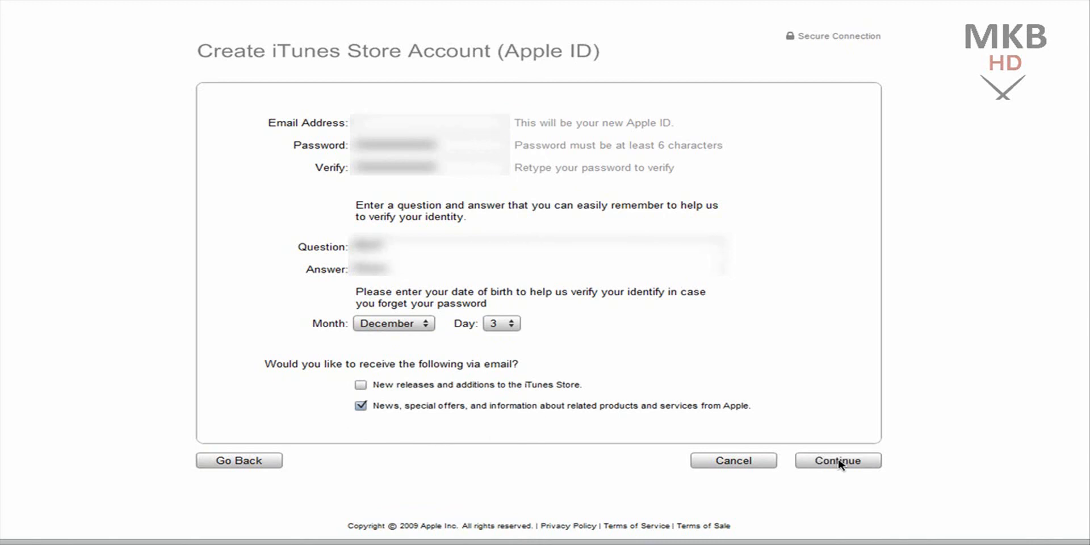
Submit the account details, correcting the question, to reach Provide a Payment Method.
click(837, 461)
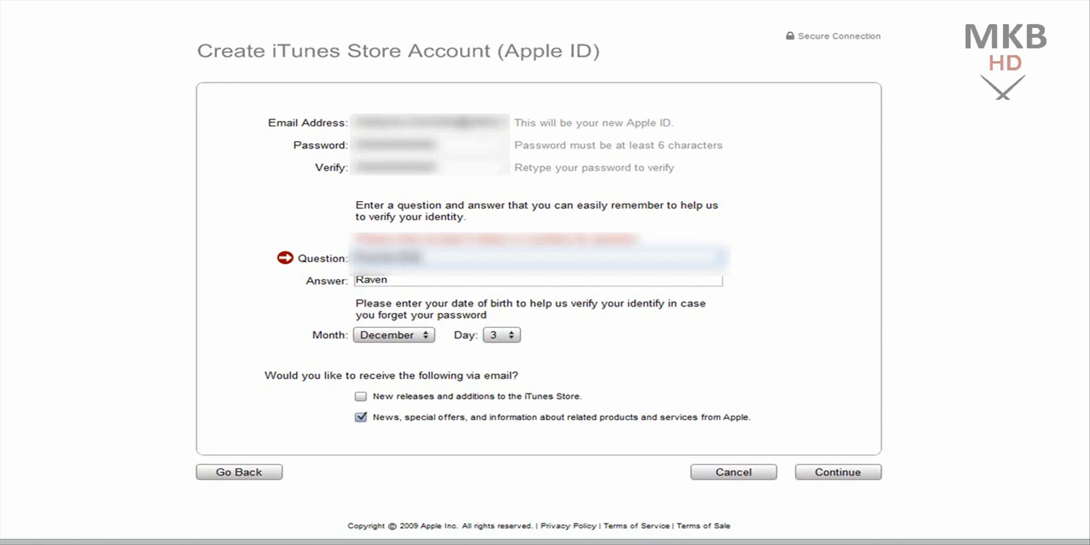
mouse_move(784, 445)
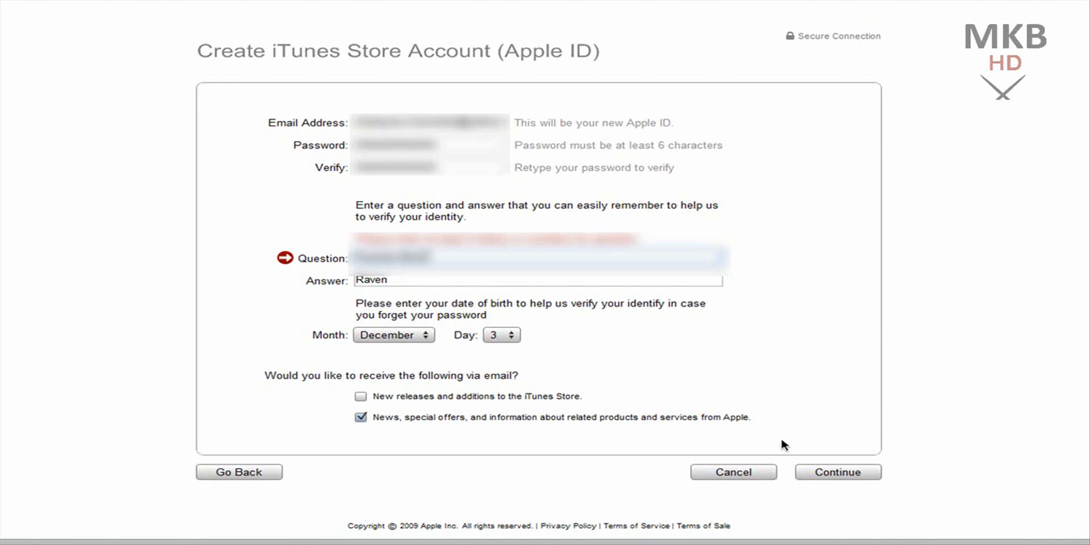
click(838, 472)
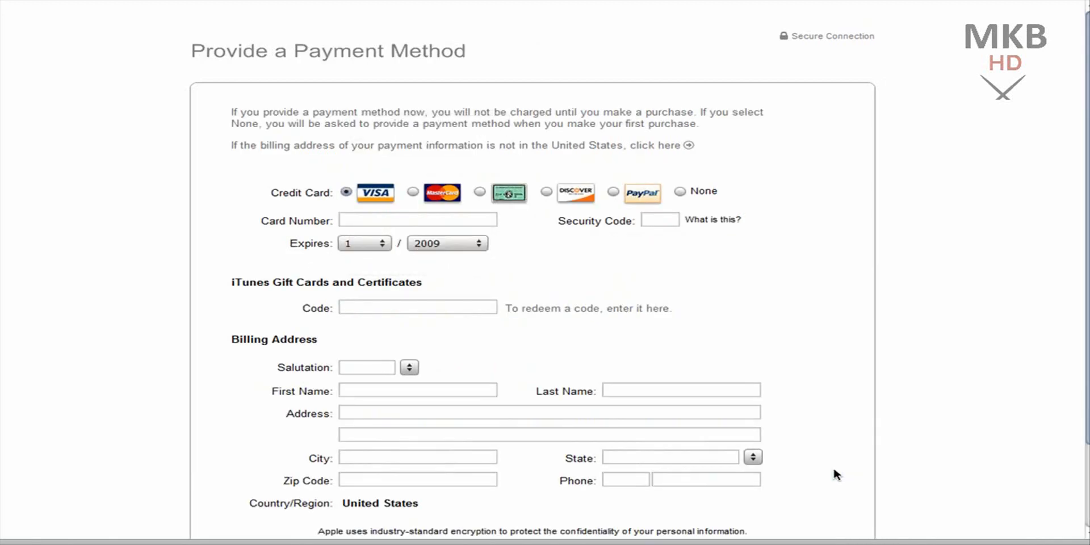
mouse_move(953, 313)
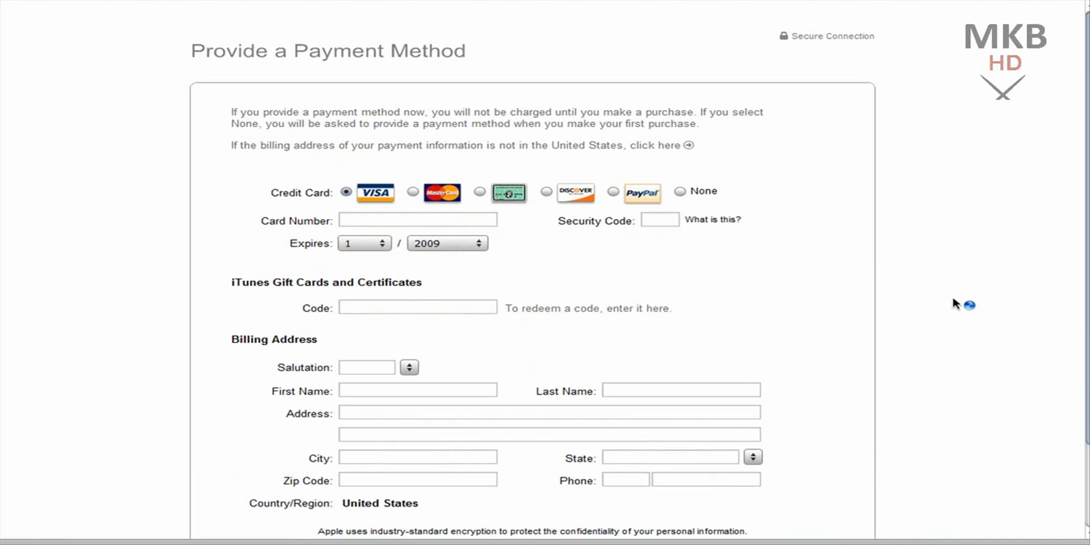
mouse_move(306, 197)
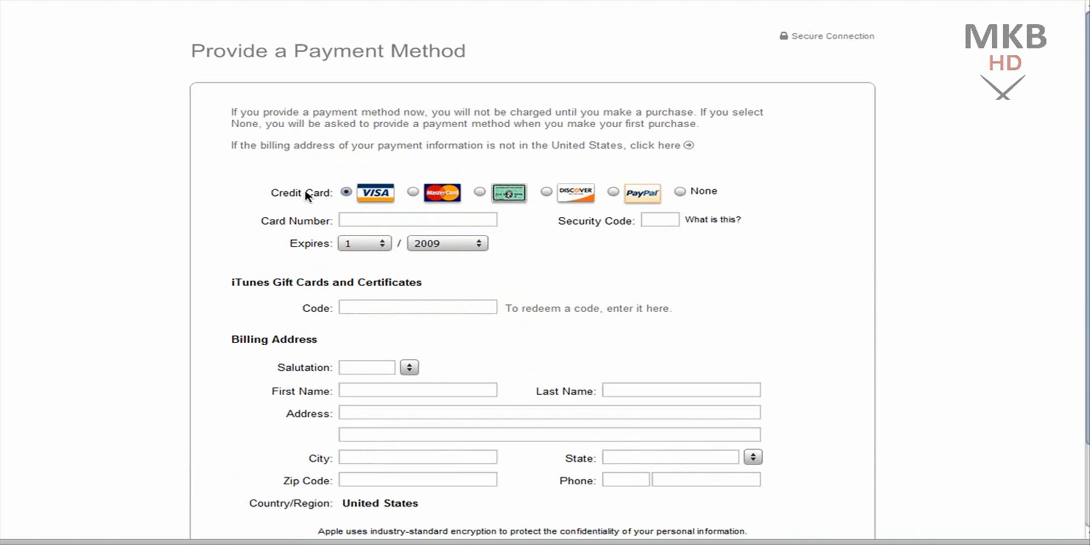
mouse_move(434, 198)
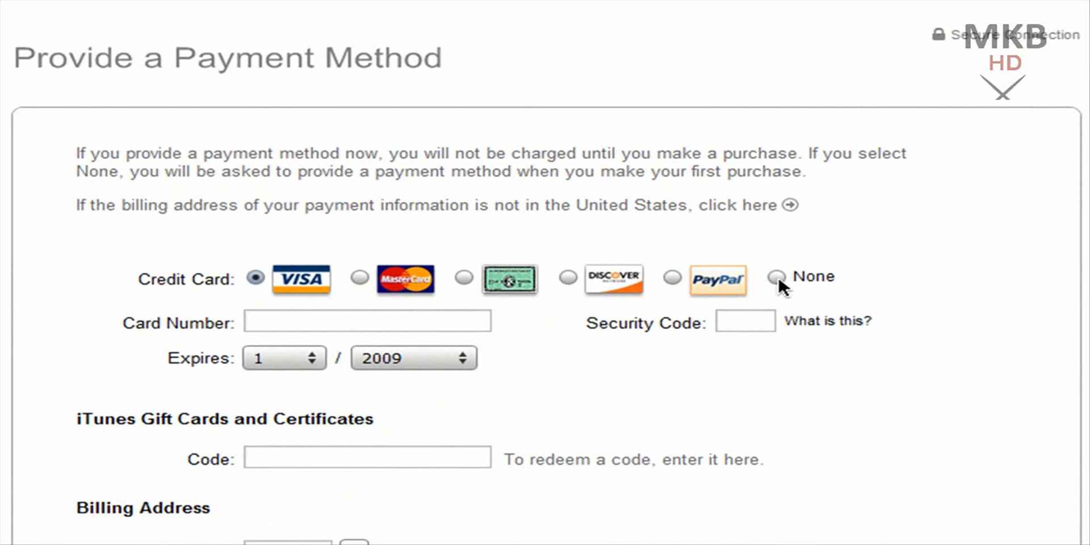
Choose None as the payment method.
click(776, 276)
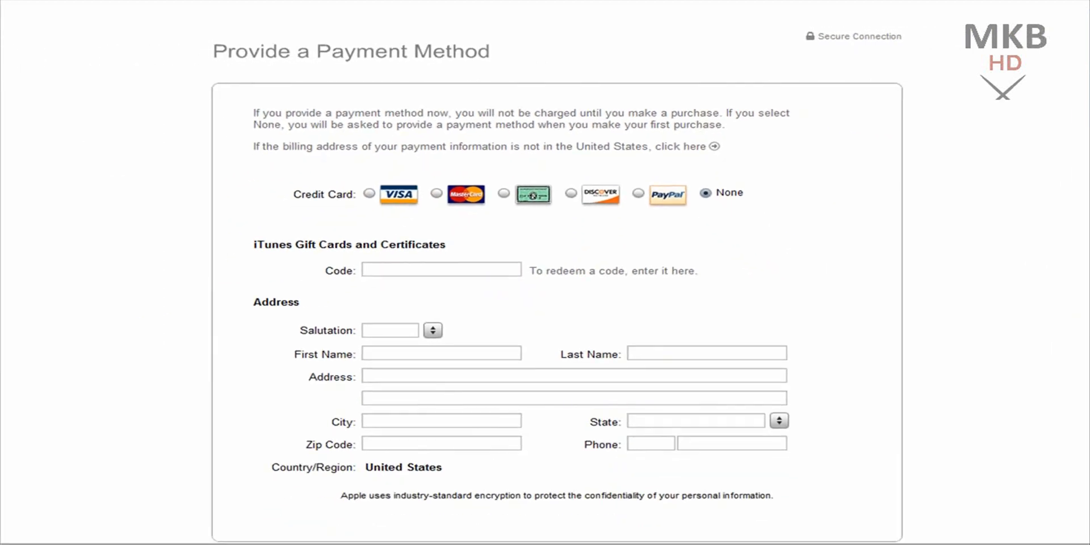
Fill in salutation Mr., name, address, city, state, zip and phone, then submit.
click(441, 270)
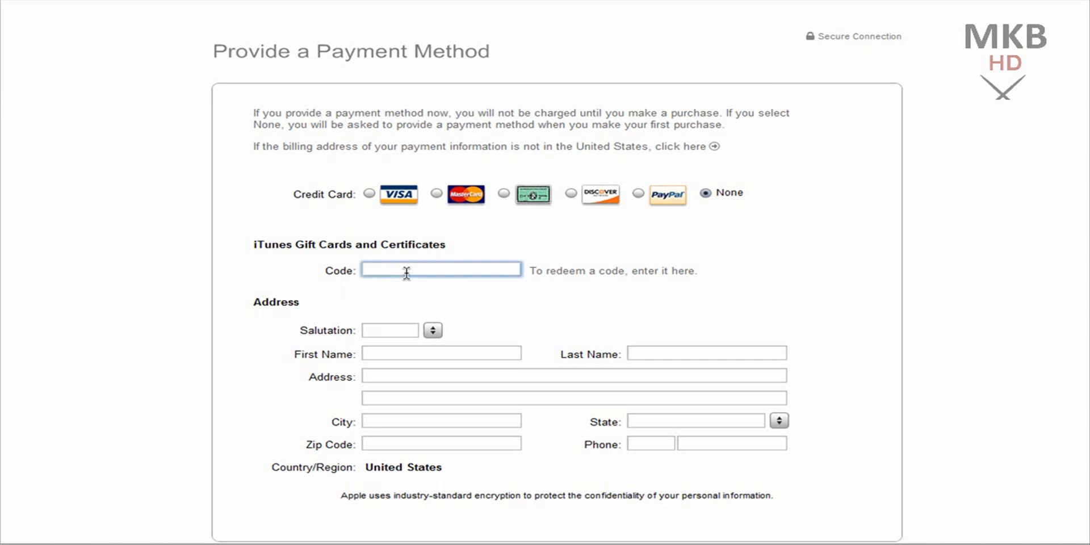
mouse_move(415, 326)
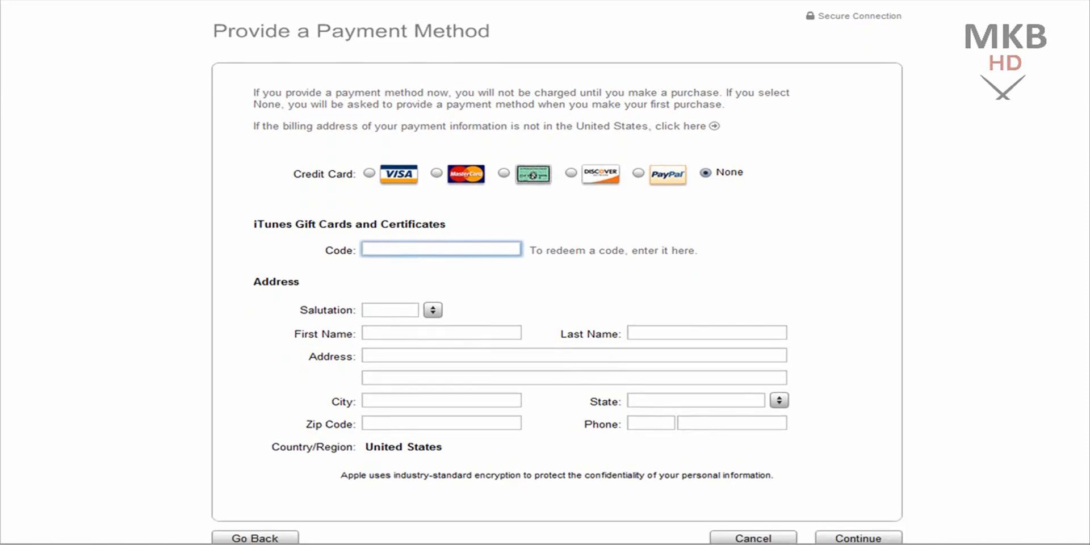
scroll(down, 3)
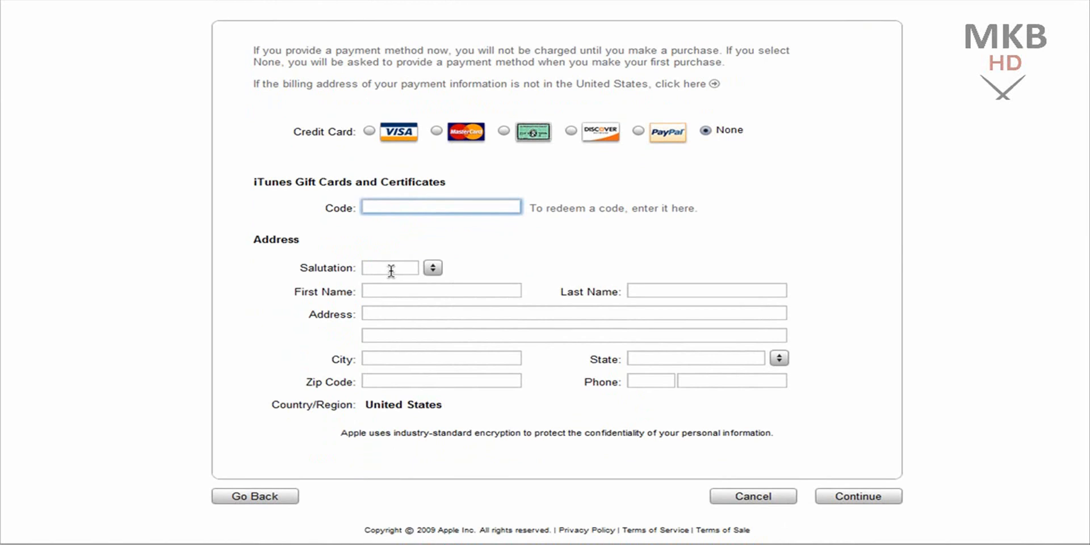
click(431, 267)
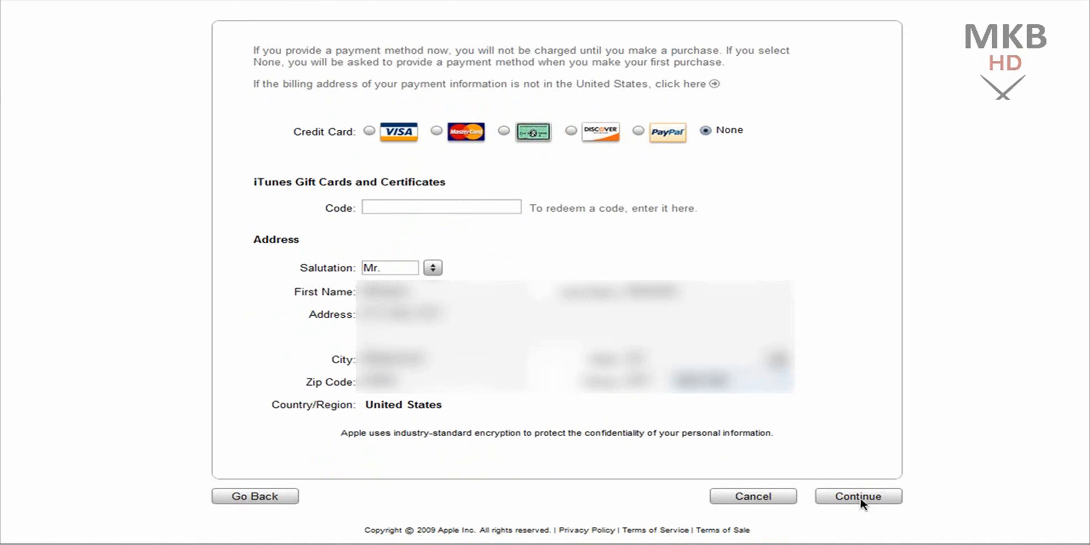
click(858, 496)
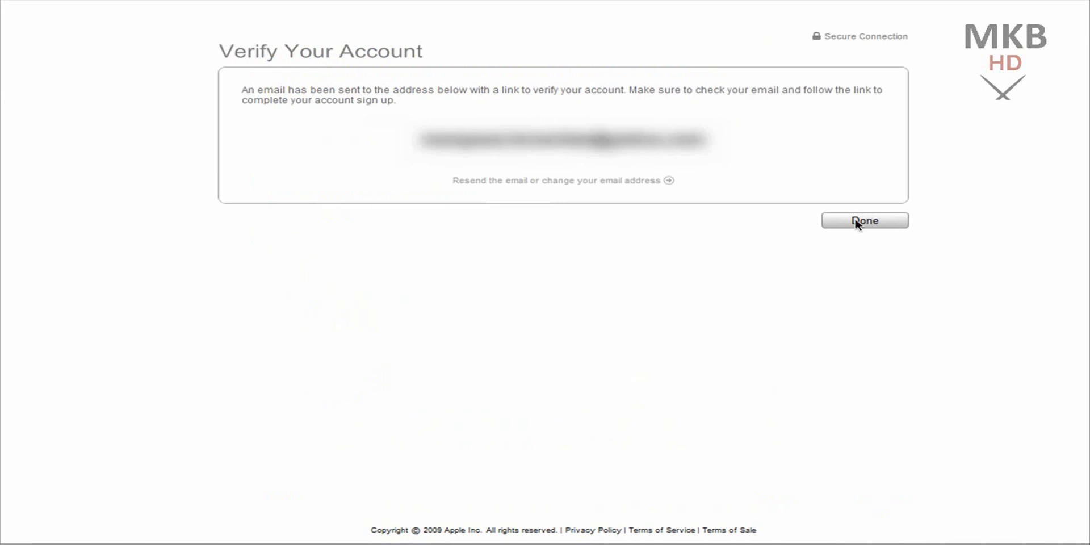
mouse_move(1007, 309)
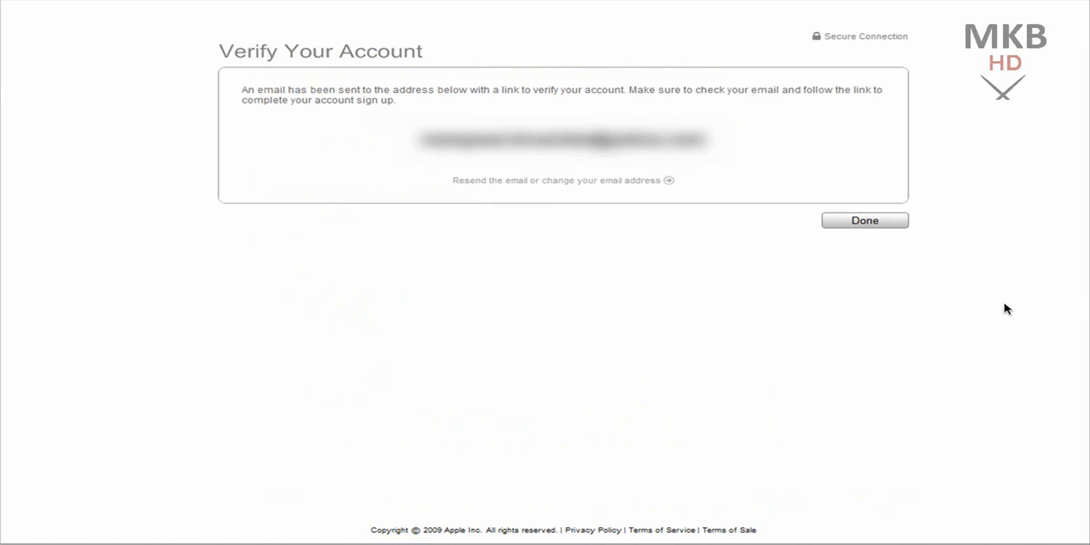
Click Done on Verify Your Account to return to the Store home.
click(864, 221)
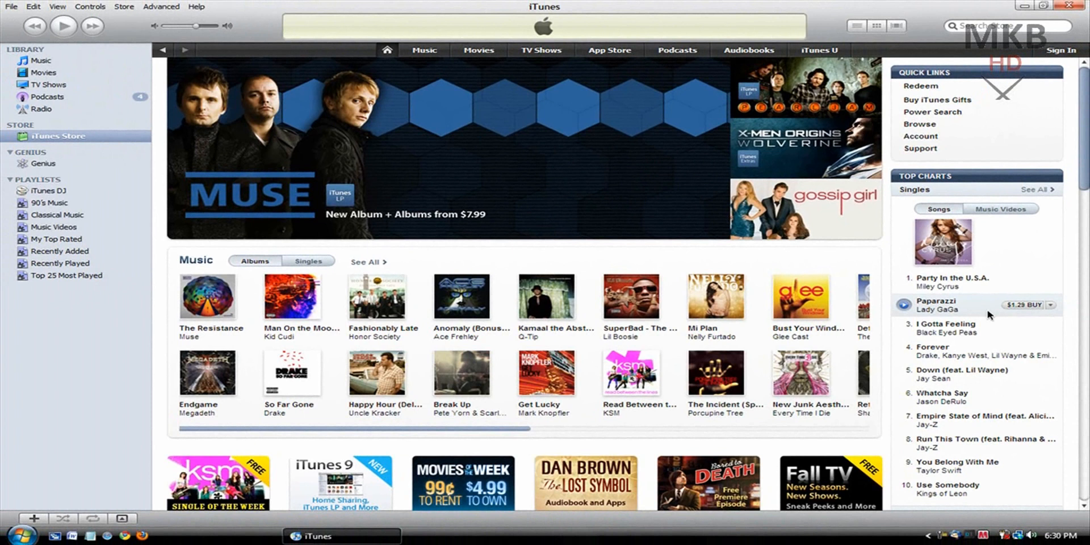
mouse_move(683, 132)
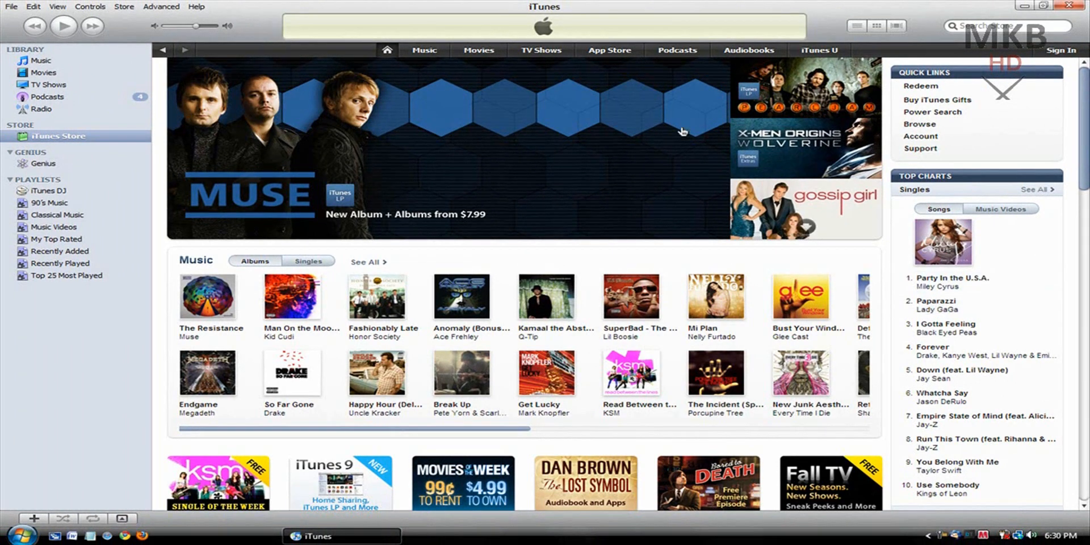
mouse_move(625, 132)
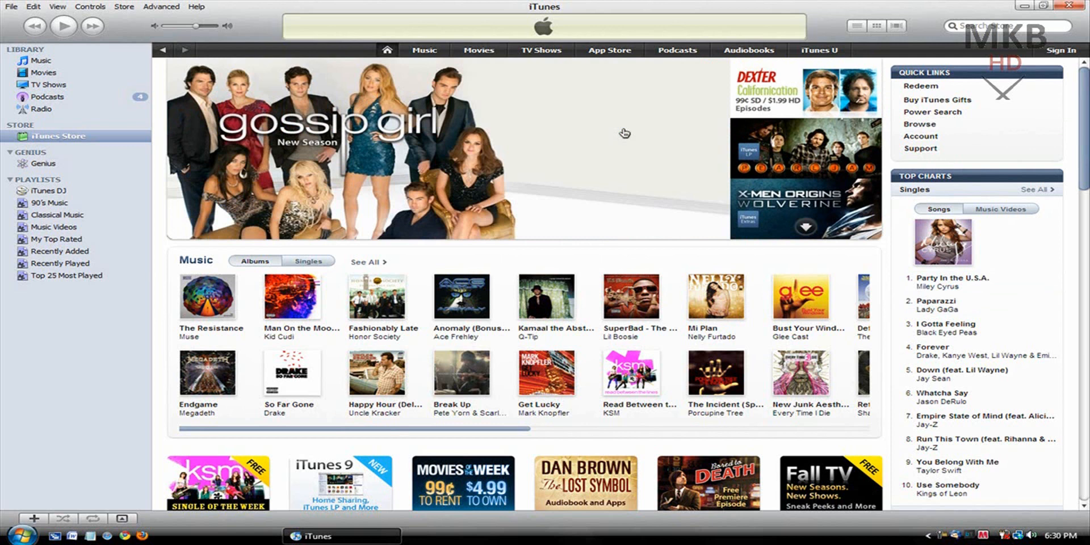
click(1059, 50)
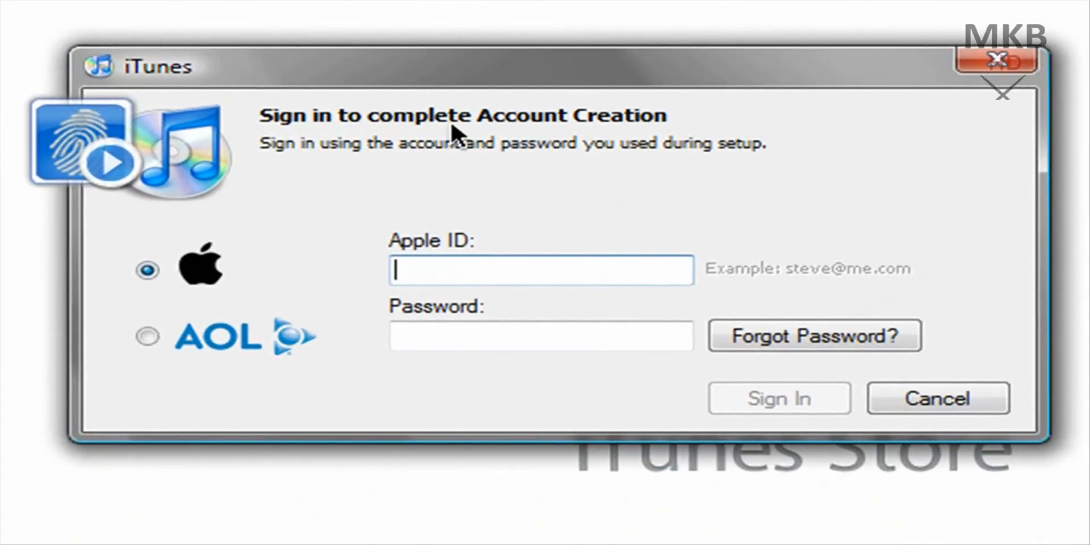
mouse_move(504, 296)
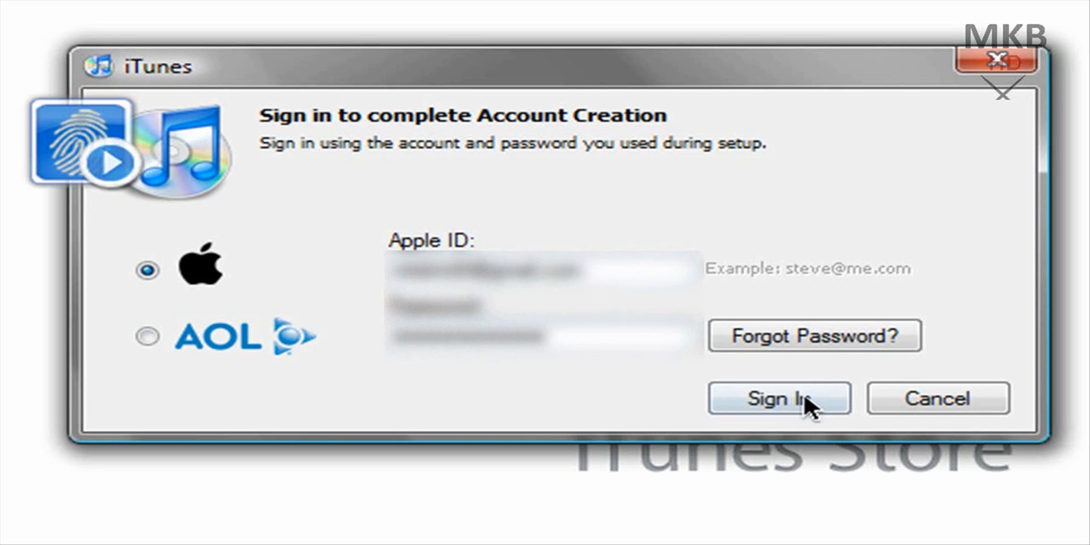
Sign in with the new Apple ID and password to reach Congratulations.
click(780, 399)
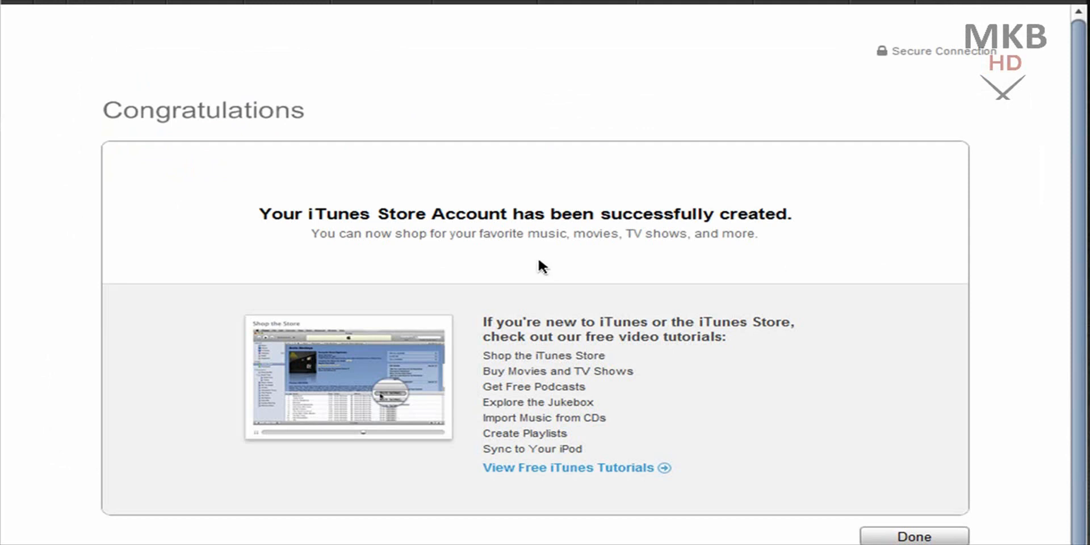
Dismiss the Congratulations page with Done to return to the Store home page.
scroll(up, 3)
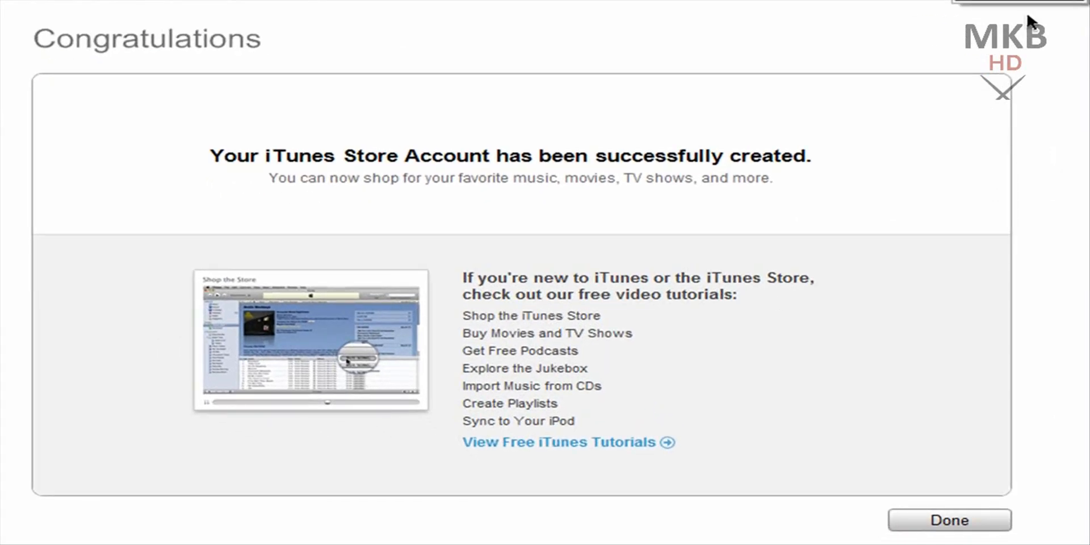
mouse_move(367, 180)
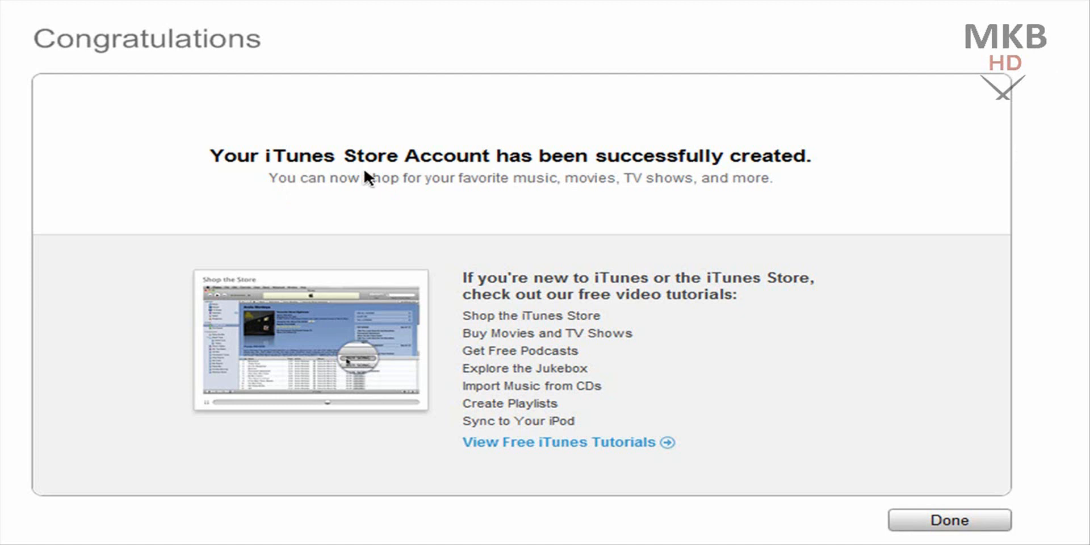
mouse_move(824, 173)
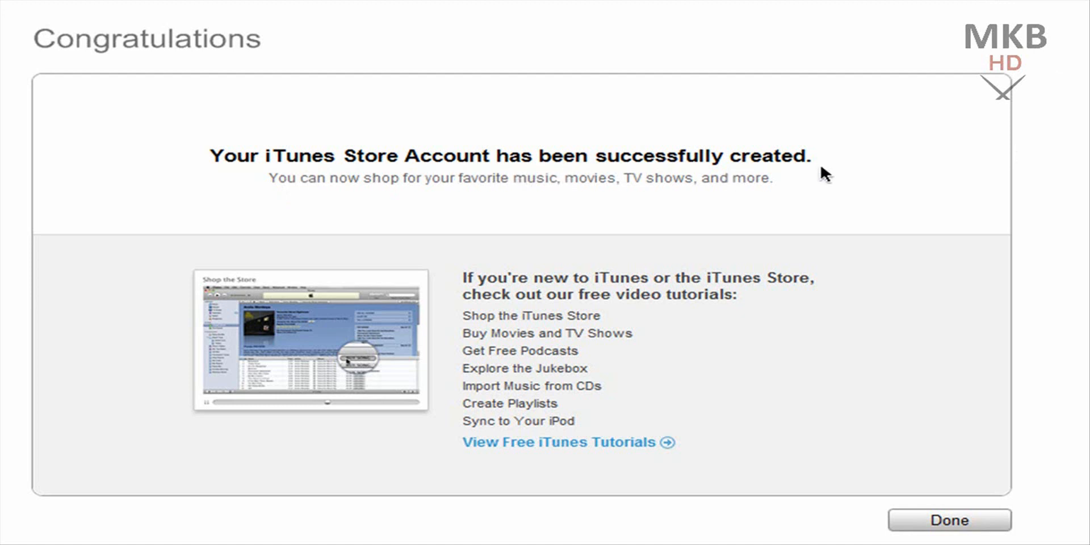
mouse_move(951, 184)
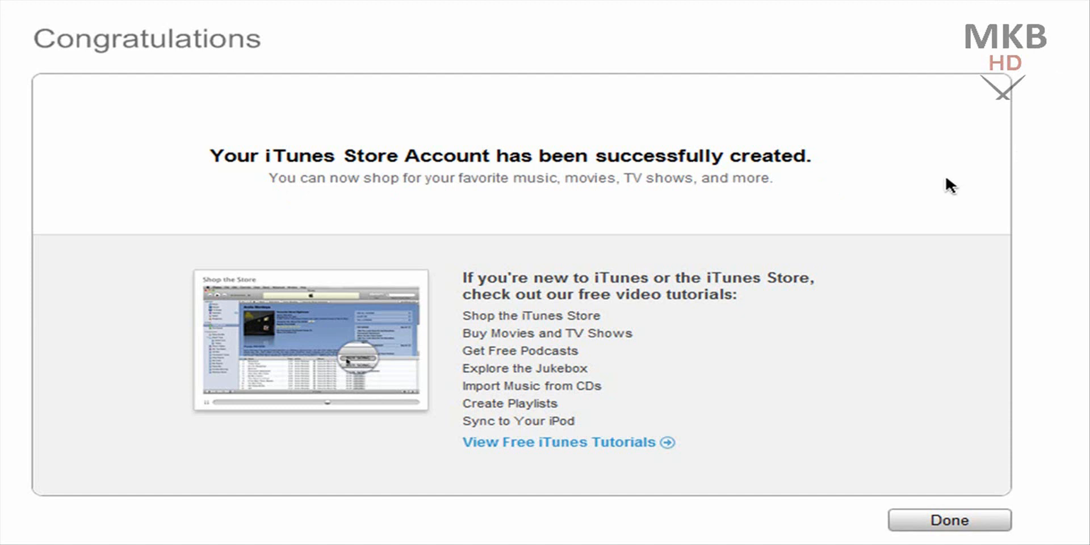
mouse_move(977, 219)
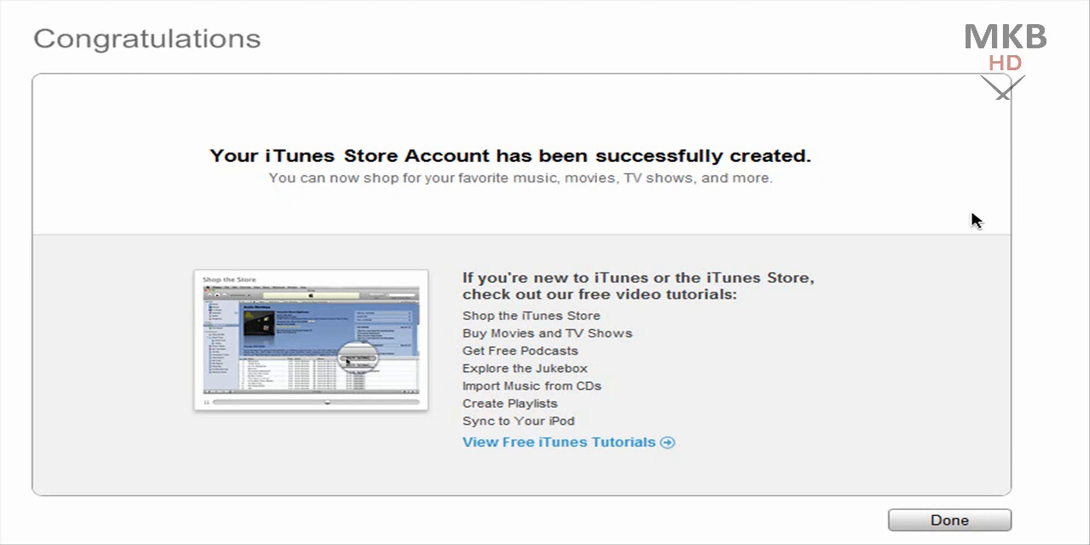
mouse_move(966, 219)
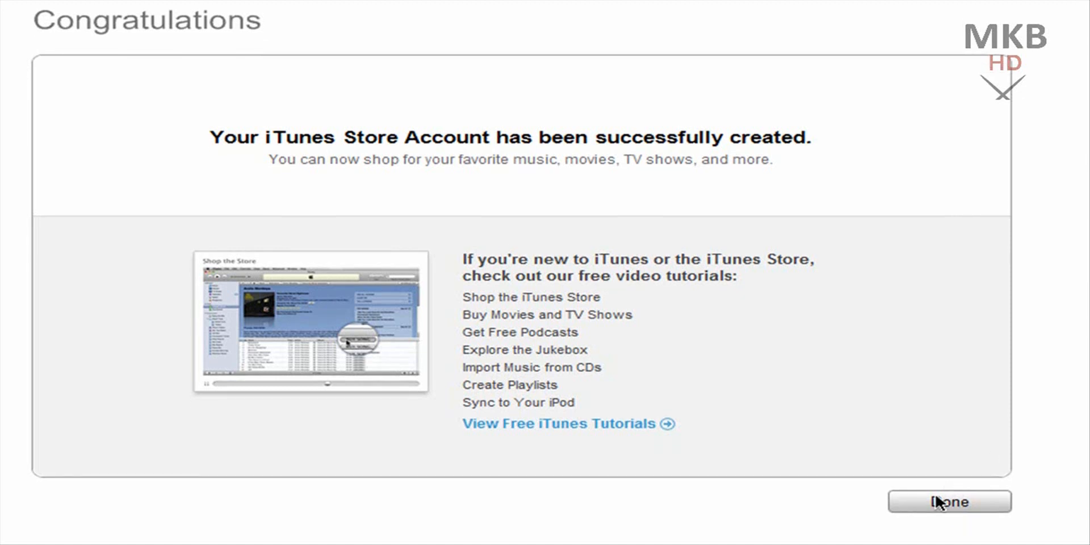
mouse_move(883, 214)
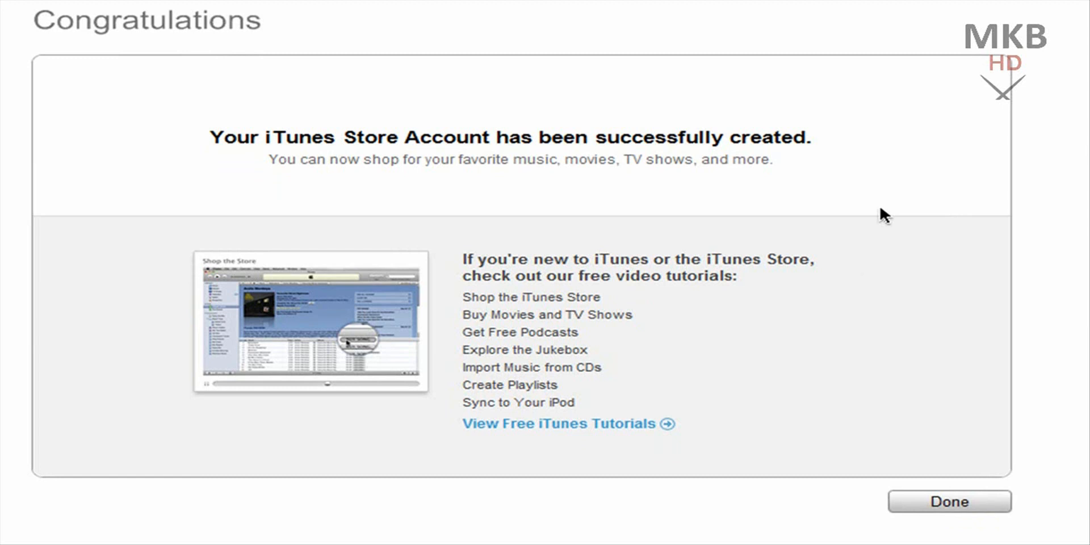
click(948, 501)
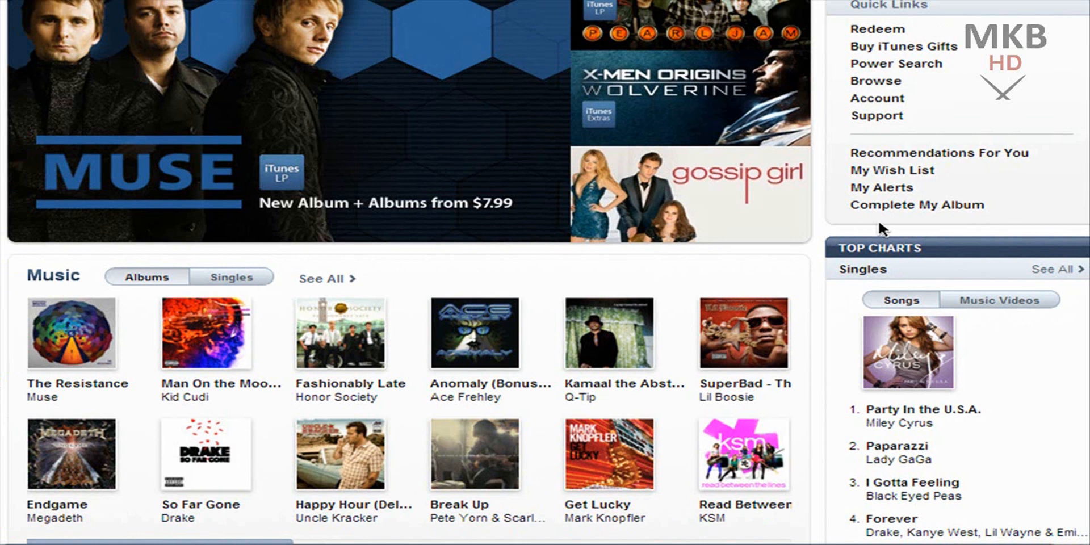